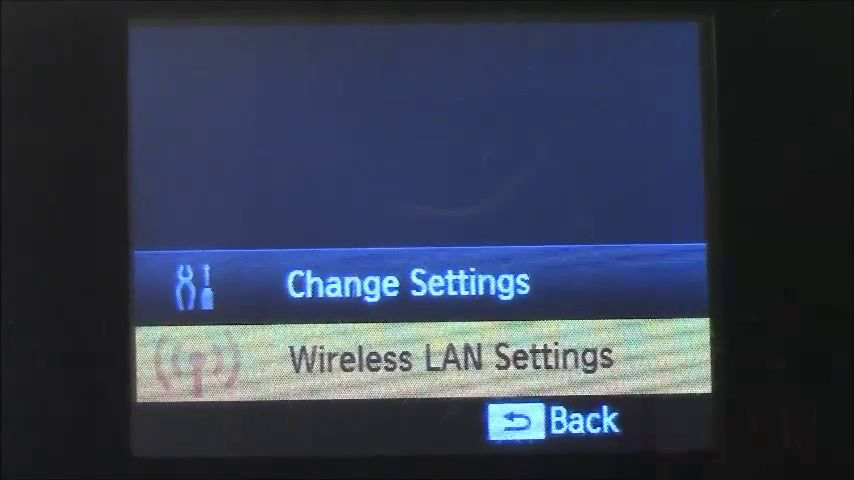
- Open Wireless LAN Settings and keep the printer name Canon CP900
{"action": "left_click", "coordinate": [450, 357]}
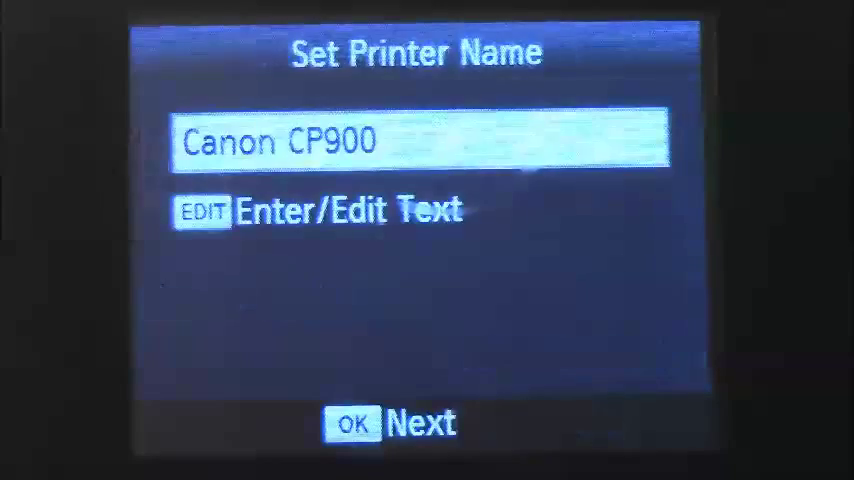
{"action": "left_click", "coordinate": [352, 423]}
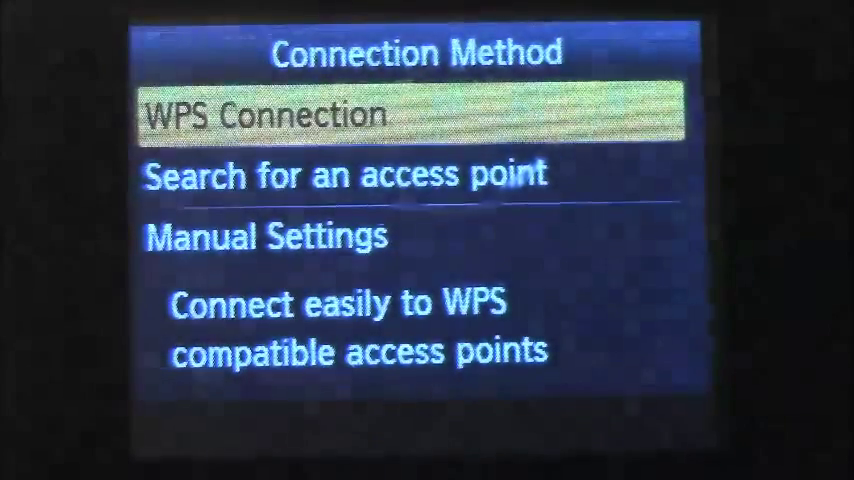
- Highlight 'Search for an access point' as the printer's connection method
{"action": "key", "text": "down"}
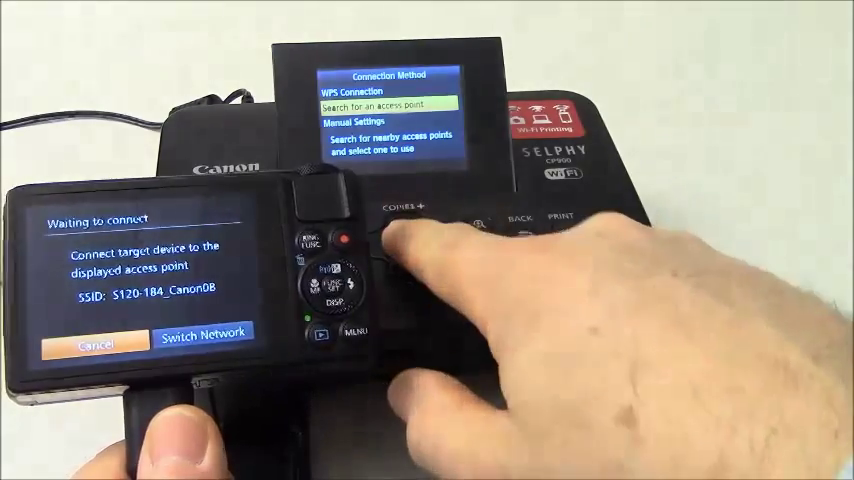
{"action": "left_click", "coordinate": [405, 242]}
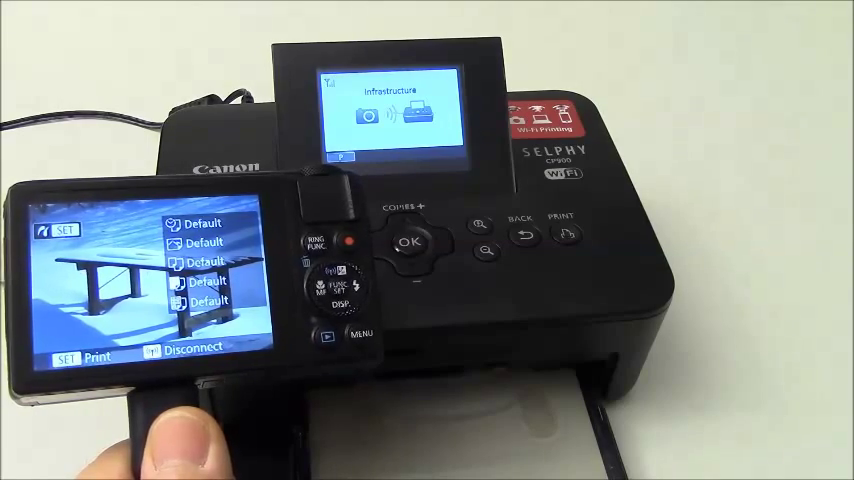
- Print the snowy picnic table photo from the camera's print settings screen
{"action": "left_click", "coordinate": [562, 233]}
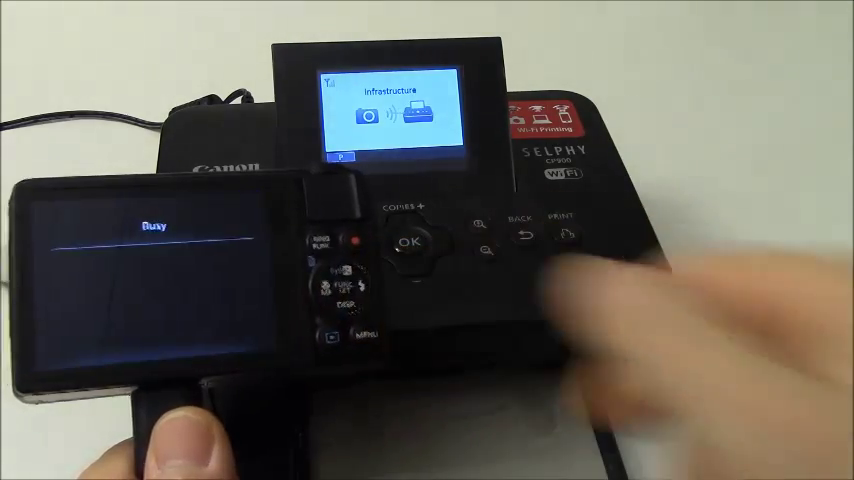